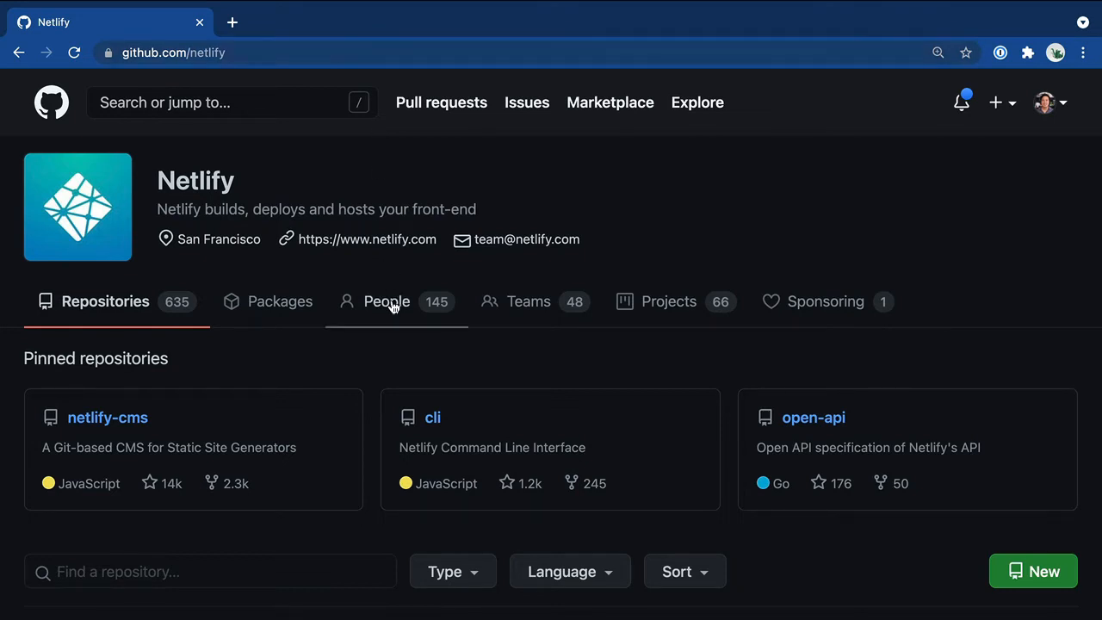
pyautogui.moveTo(388, 366)
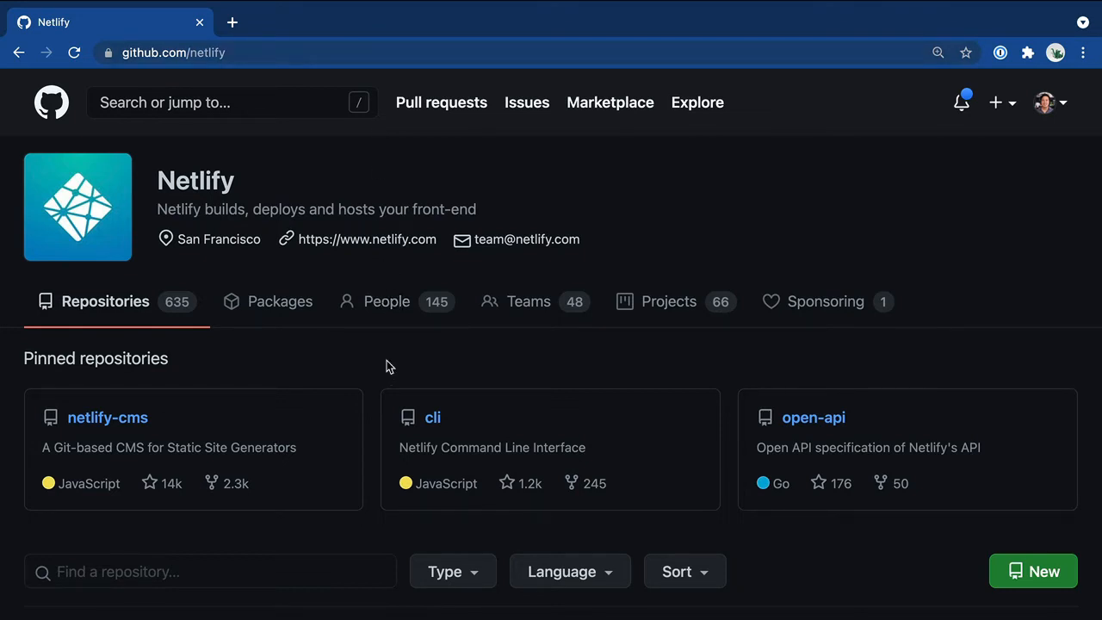
# Step: Filter Netlify's repositories for 'explorers' and open explorers-up-and-running-with-serverless-functions
pyautogui.click(210, 570)
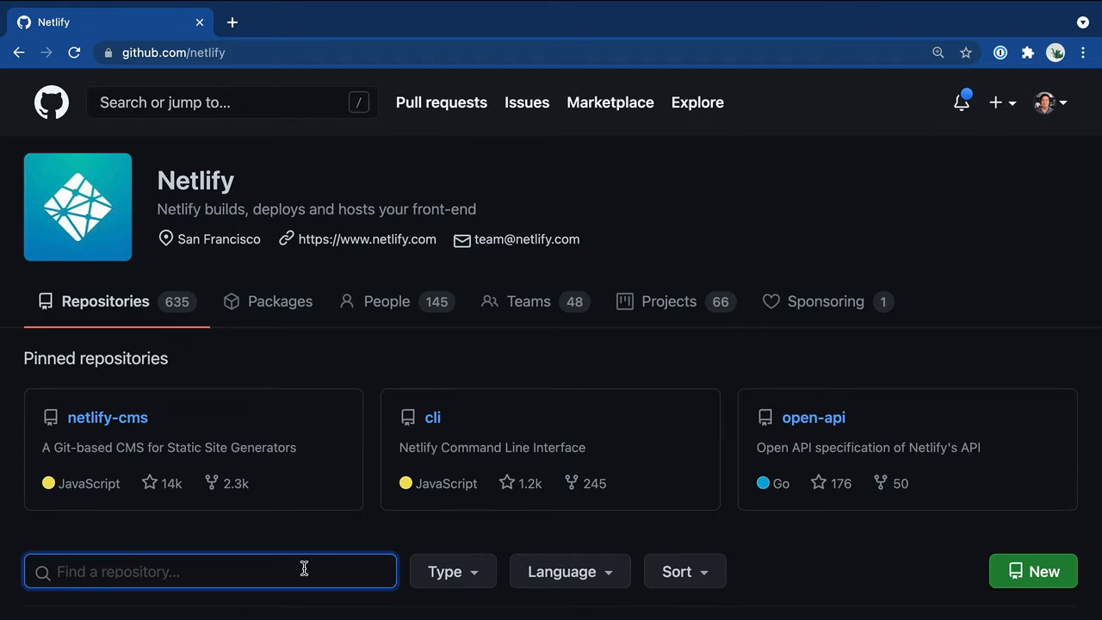
pyautogui.write('explorers')
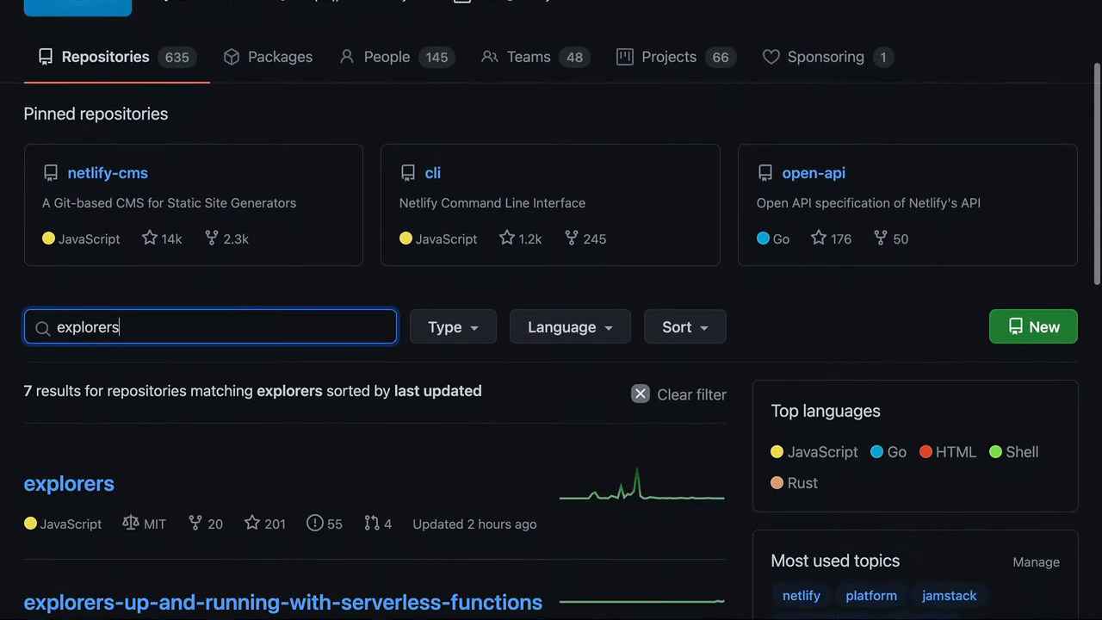
pyautogui.scroll(-3)
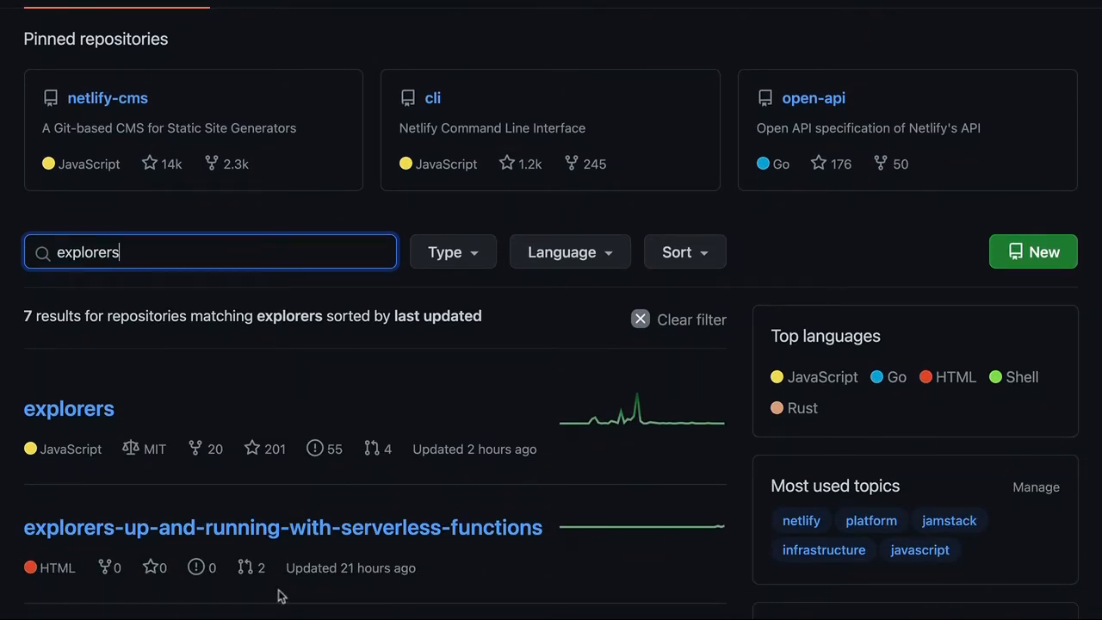
pyautogui.moveTo(271, 527)
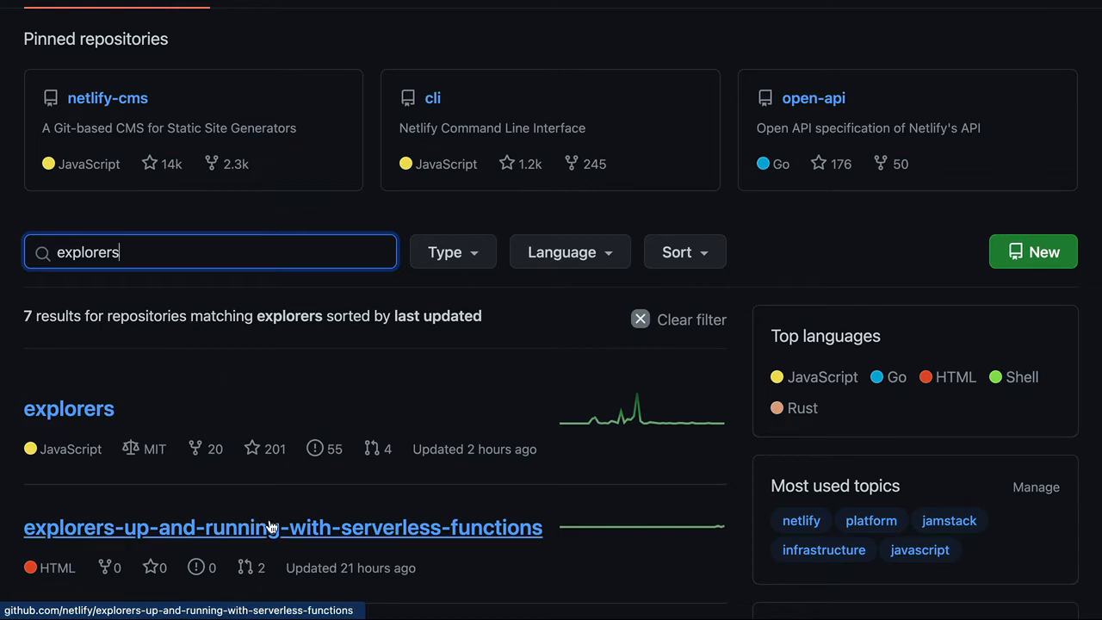
pyautogui.click(282, 527)
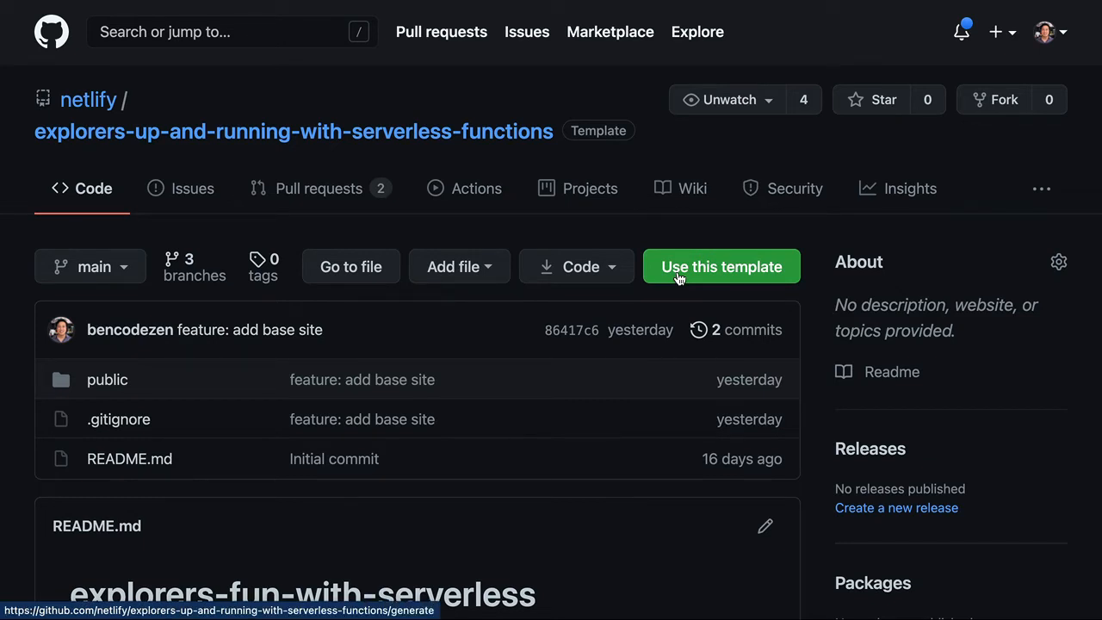
# Step: Start a repository from the template and begin naming it my-first-serverless-project
pyautogui.click(722, 266)
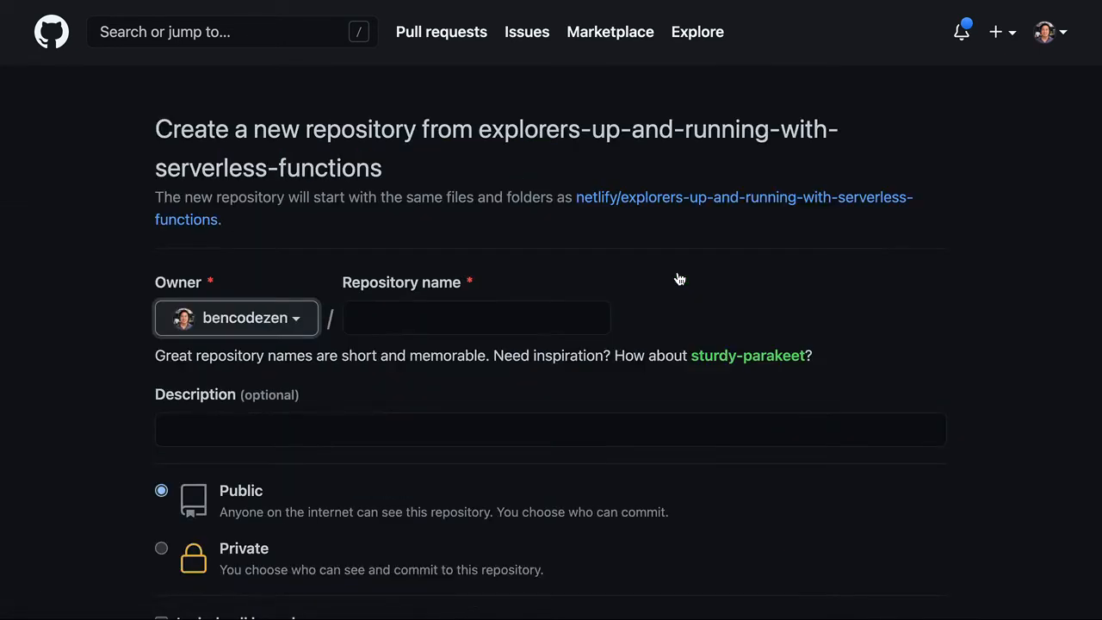
pyautogui.write('my-fir')
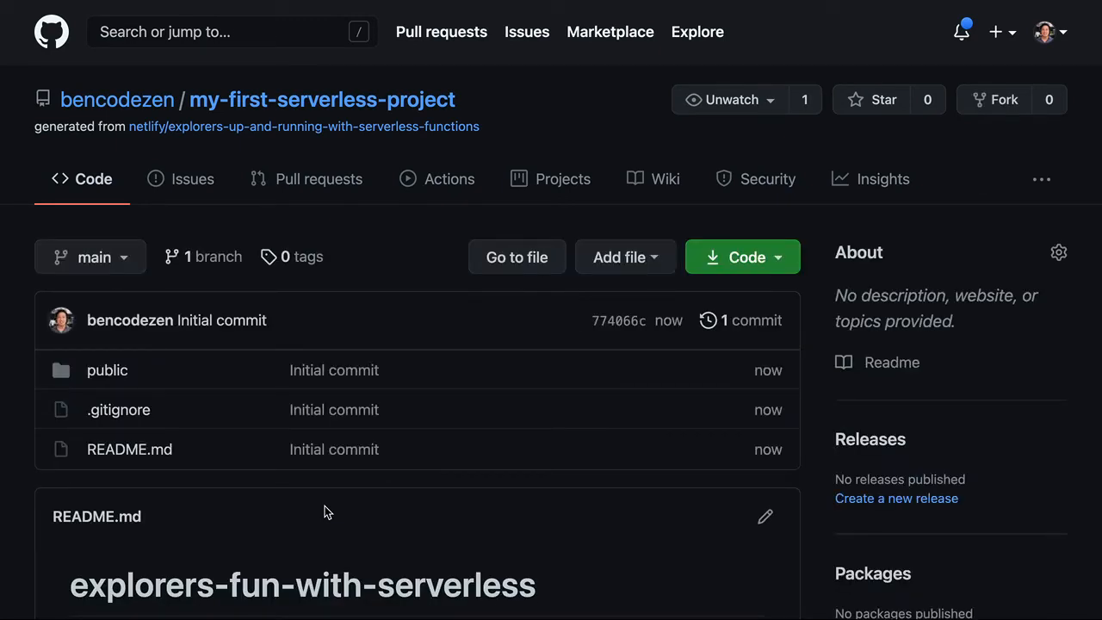
pyautogui.moveTo(637, 312)
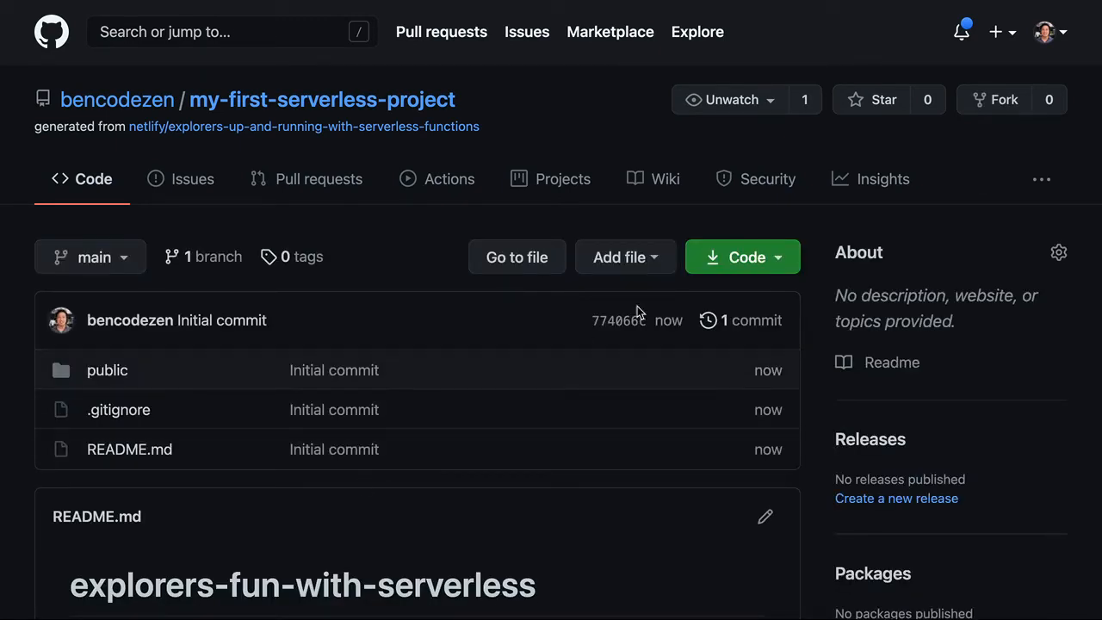
# Step: Copy the repository's SSH clone address from the Code menu
pyautogui.click(742, 257)
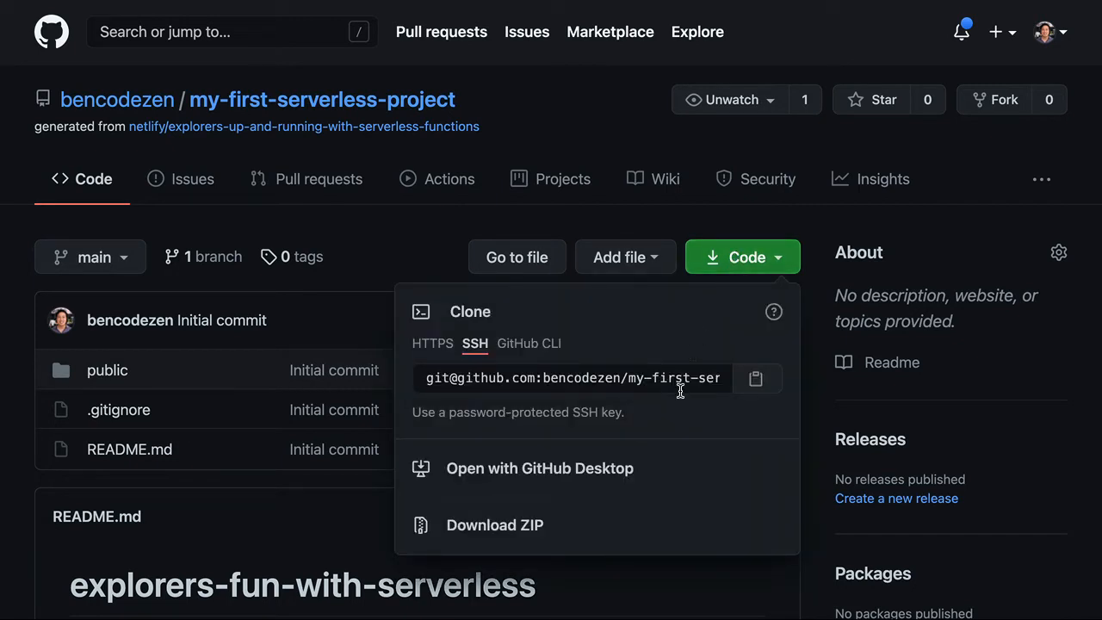
pyautogui.click(571, 378)
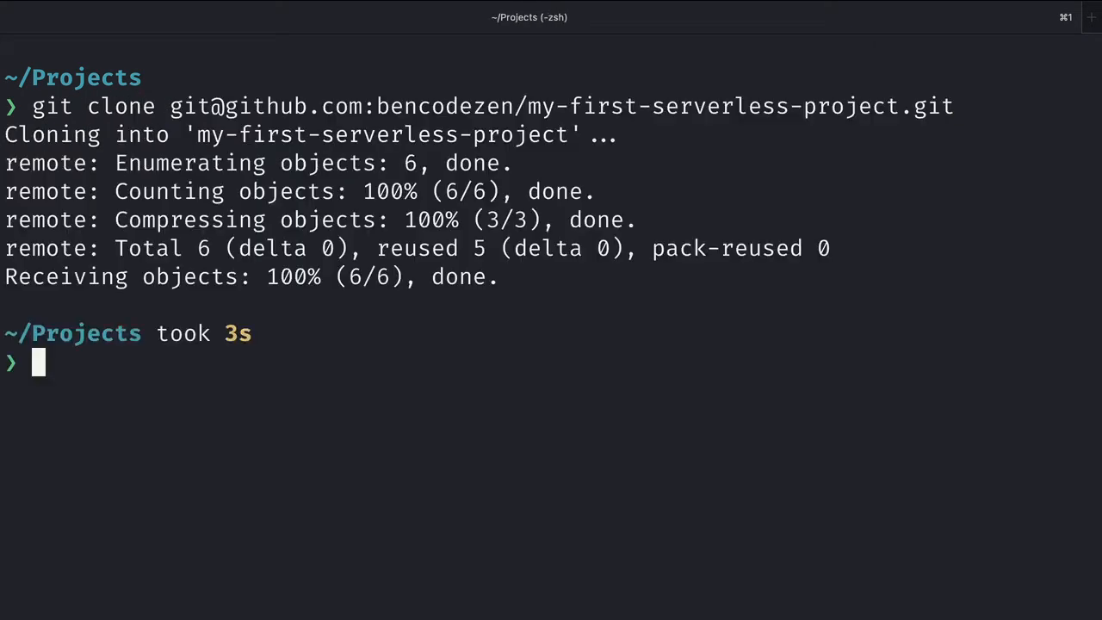
# Step: cd into my-first-serverless-project, clear the screen, and begin checking npm
pyautogui.write('cd my-first-serverless-project')
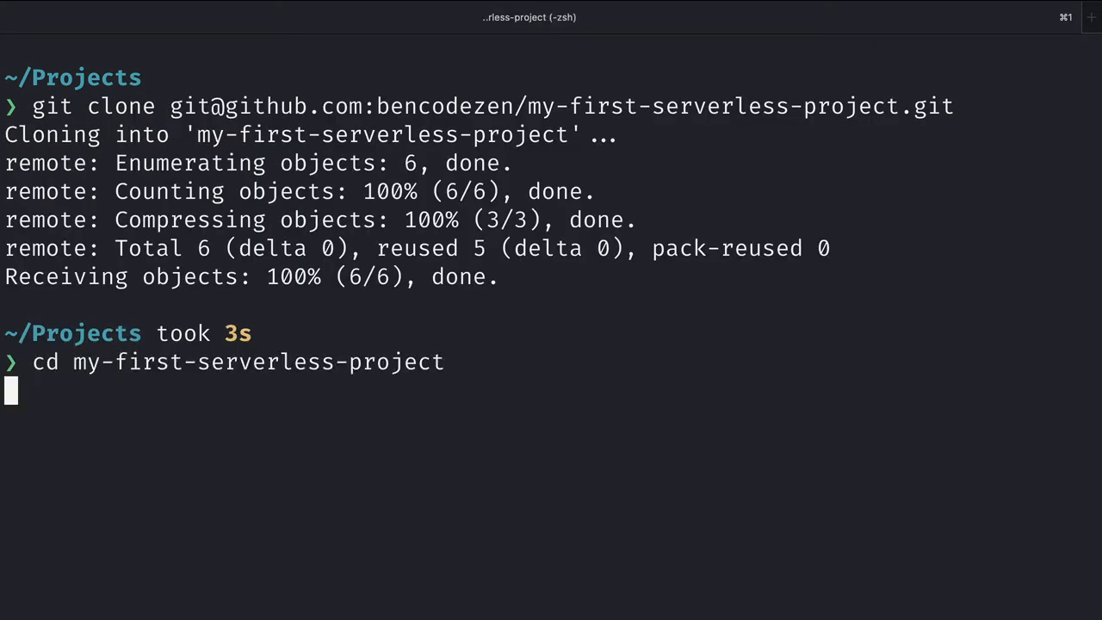
pyautogui.write('clear')
pyautogui.write('ls')
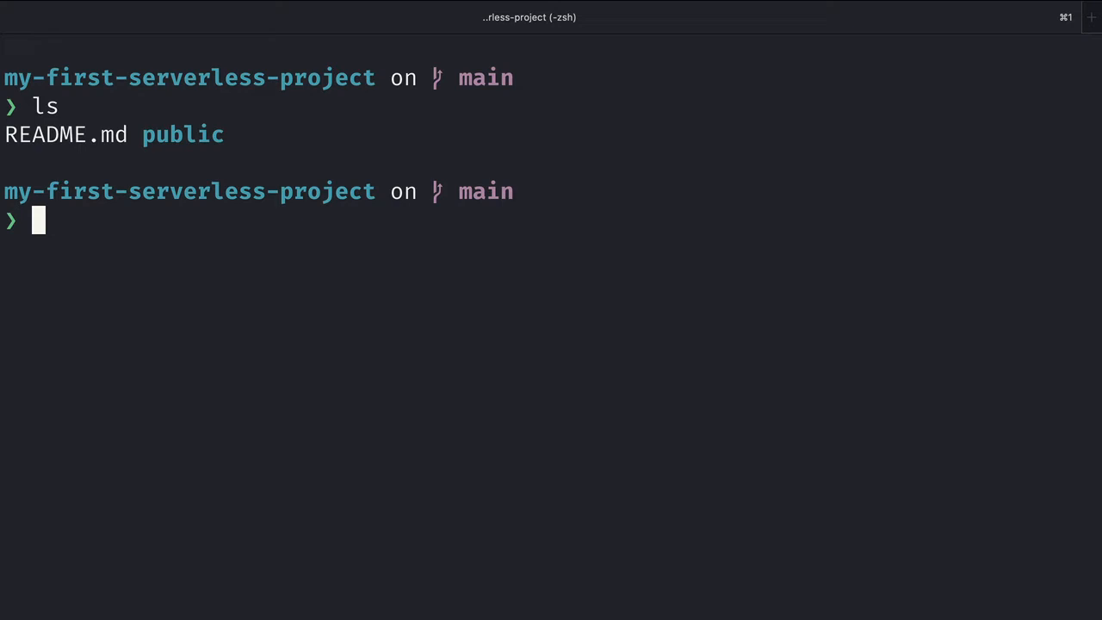
pyautogui.write('npm --versio')
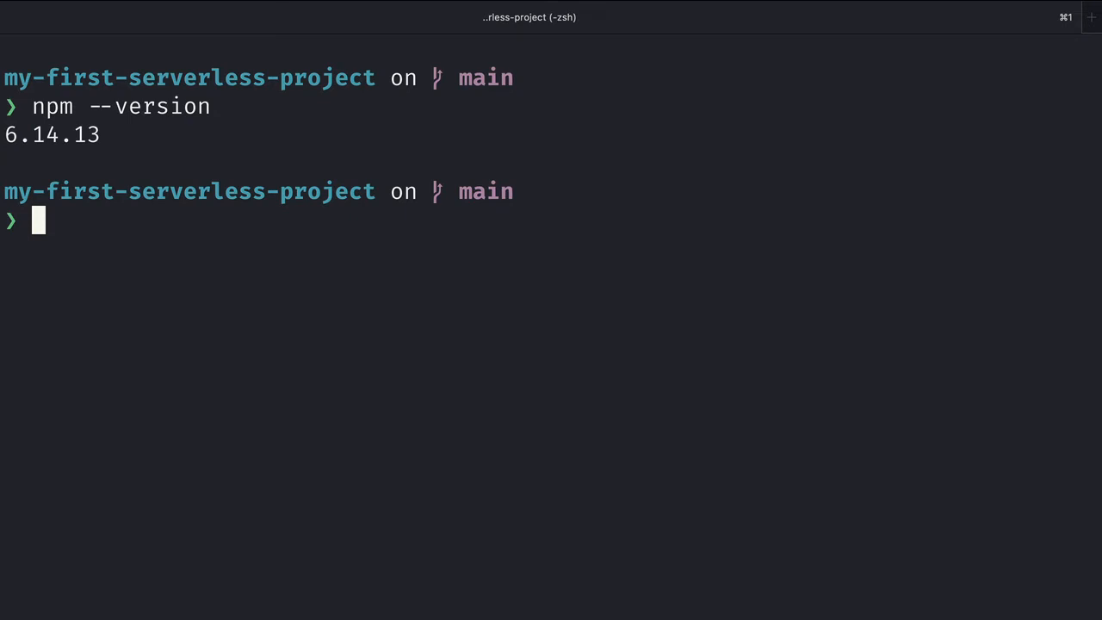
# Step: Install netlify-cli globally via npm and check its version with netlify and ntl --version
pyautogui.write('npm insta')
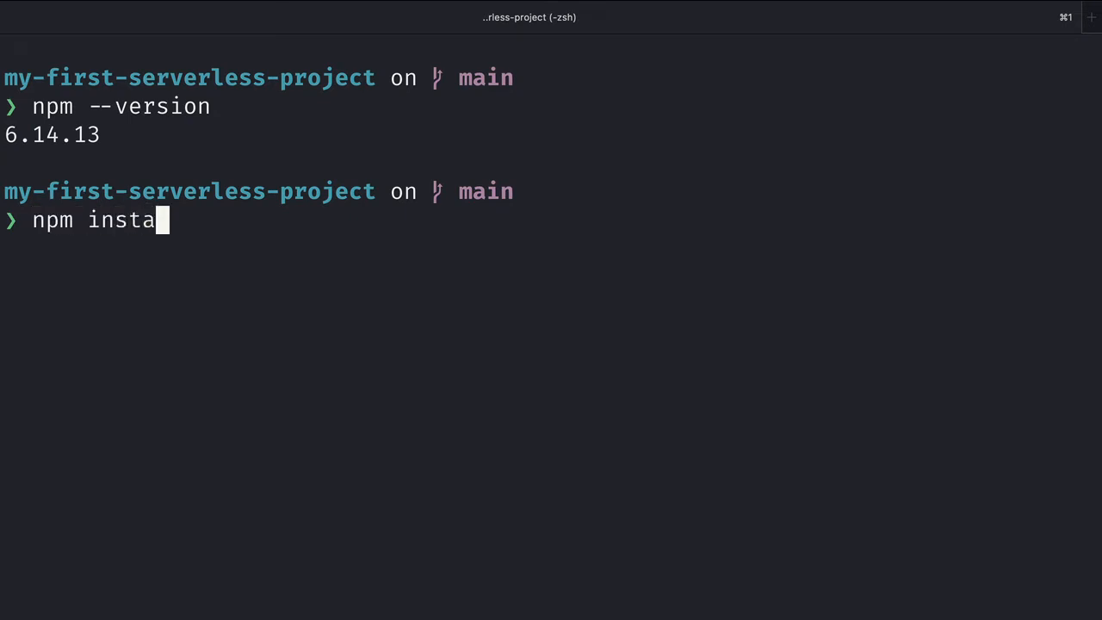
pyautogui.write('ll ne')
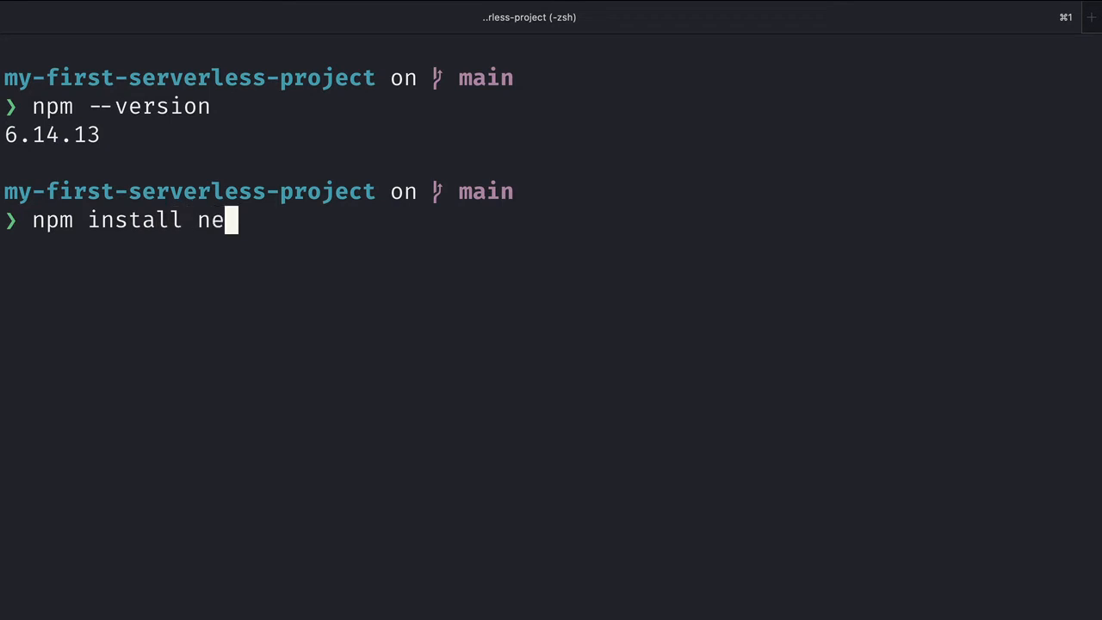
pyautogui.write('tlify-cli --global')
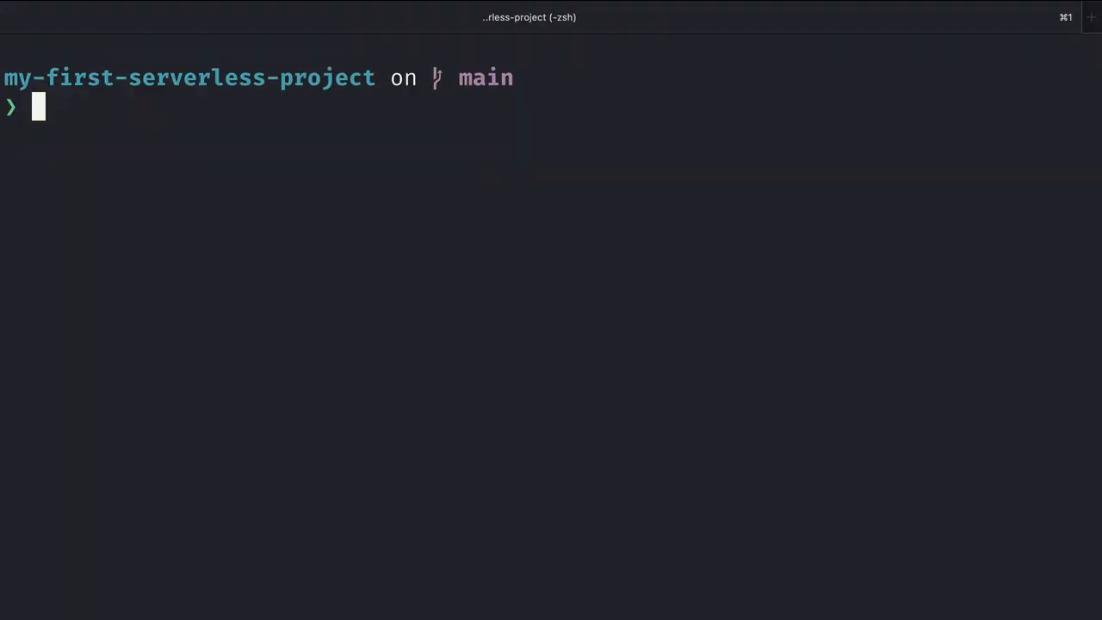
pyautogui.write('netlify --versio')
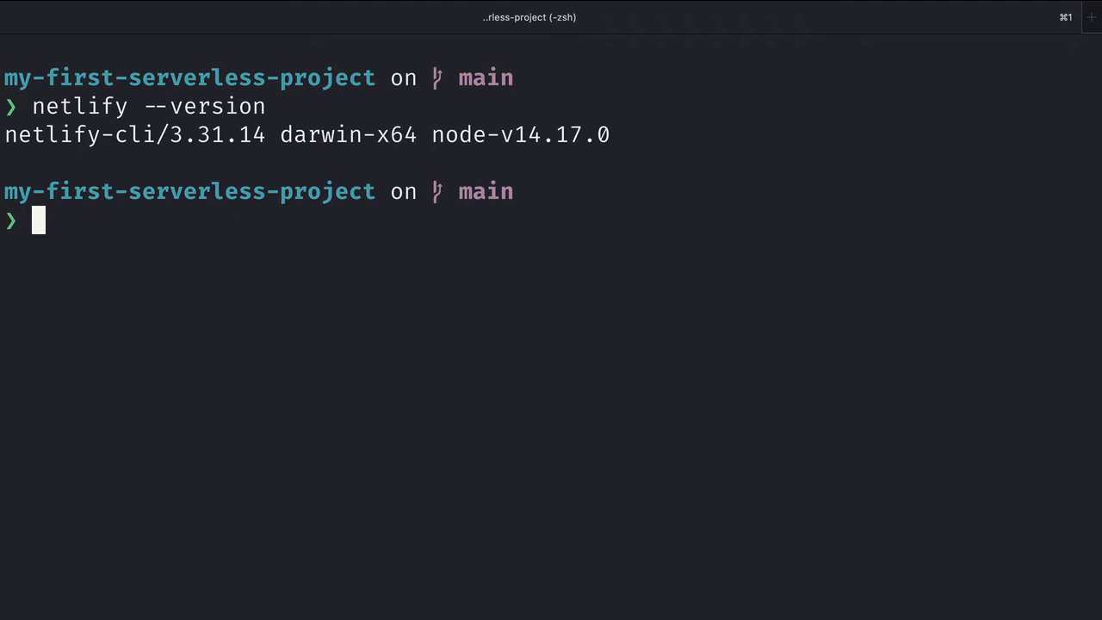
pyautogui.write('ntl --version')
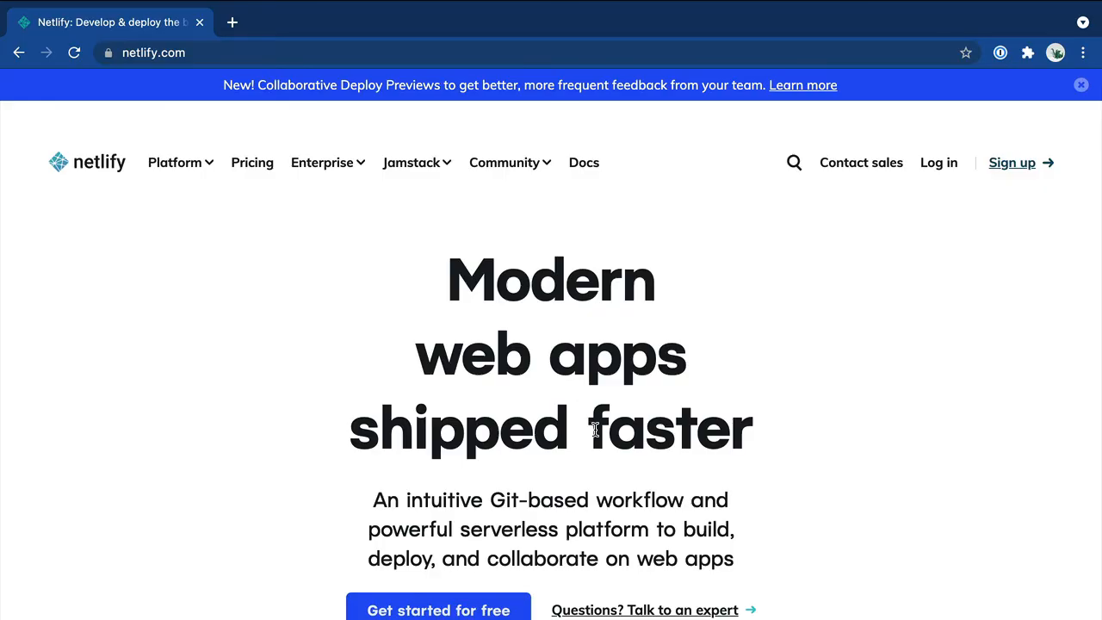
pyautogui.moveTo(1012, 173)
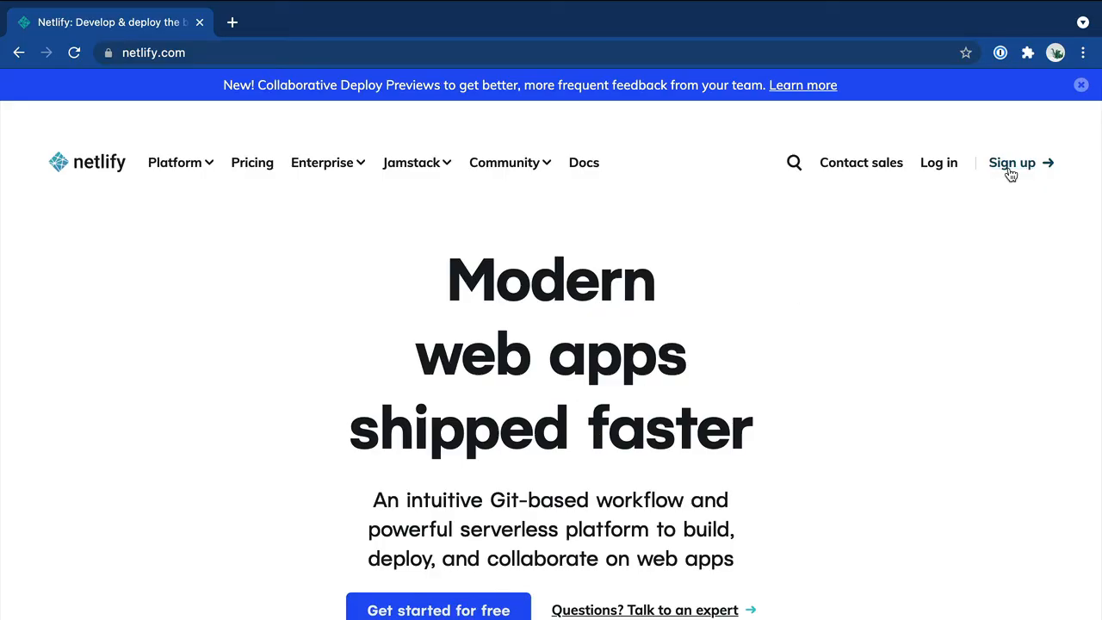
# Step: Go to Netlify's sign-up page from the netlify.com homepage
pyautogui.click(1011, 163)
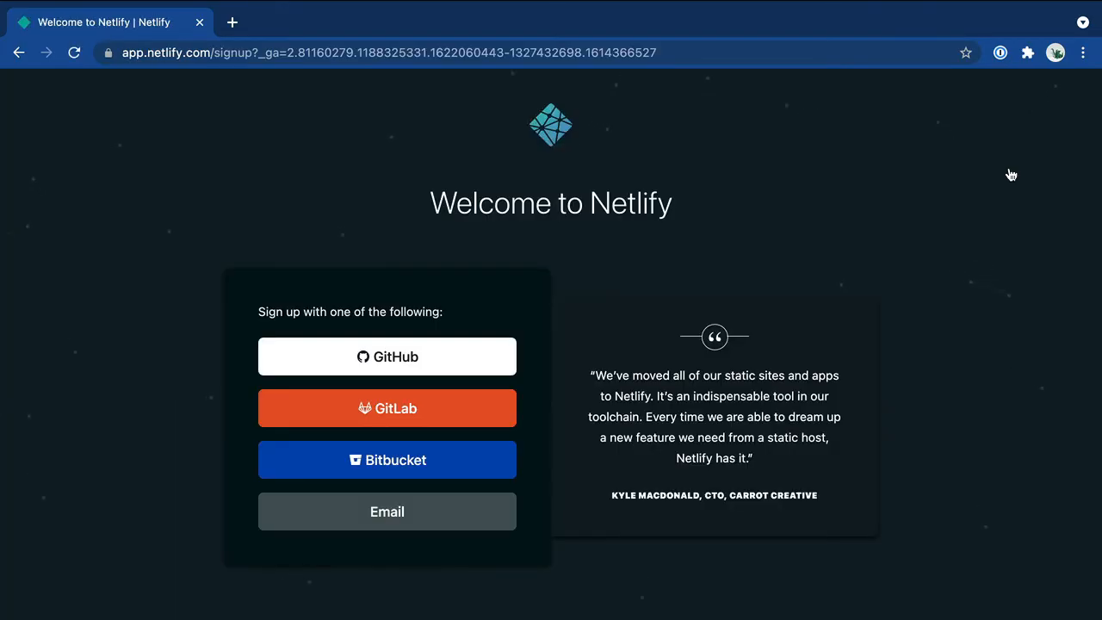
pyautogui.moveTo(942, 200)
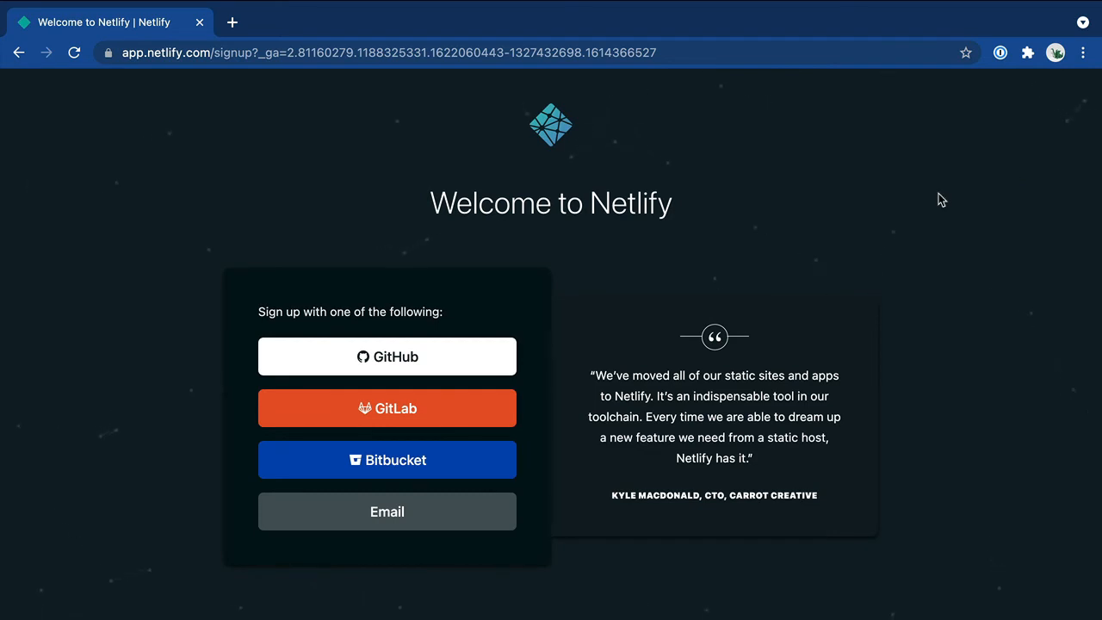
pyautogui.moveTo(933, 198)
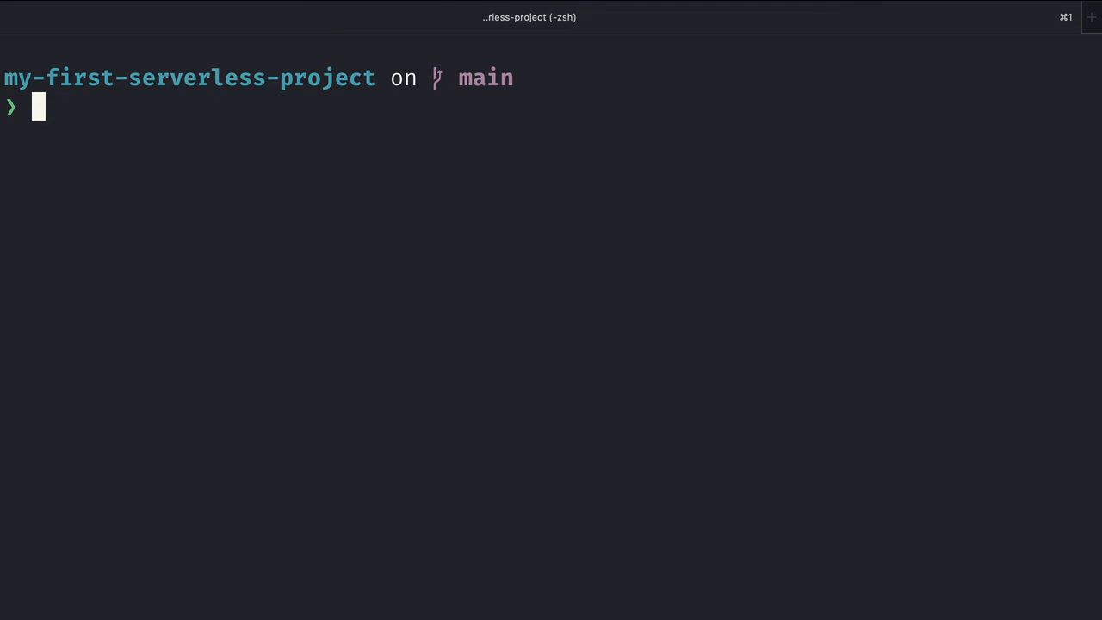
# Step: Run ntl login and authorize the Netlify CLI on the account in the browser
pyautogui.write('ntl l')
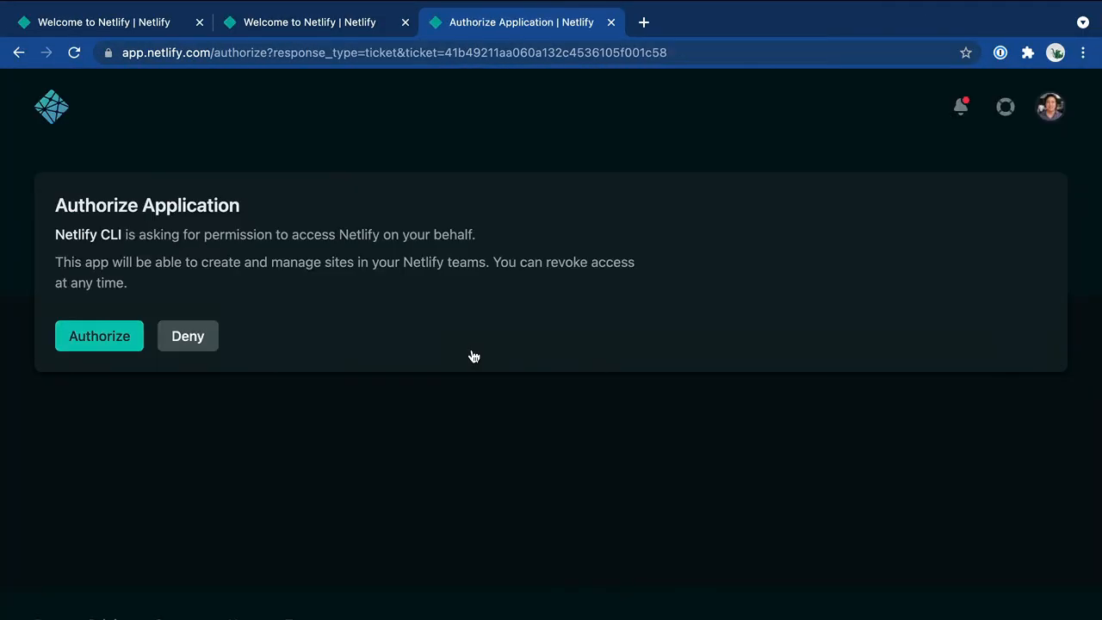
pyautogui.click(99, 335)
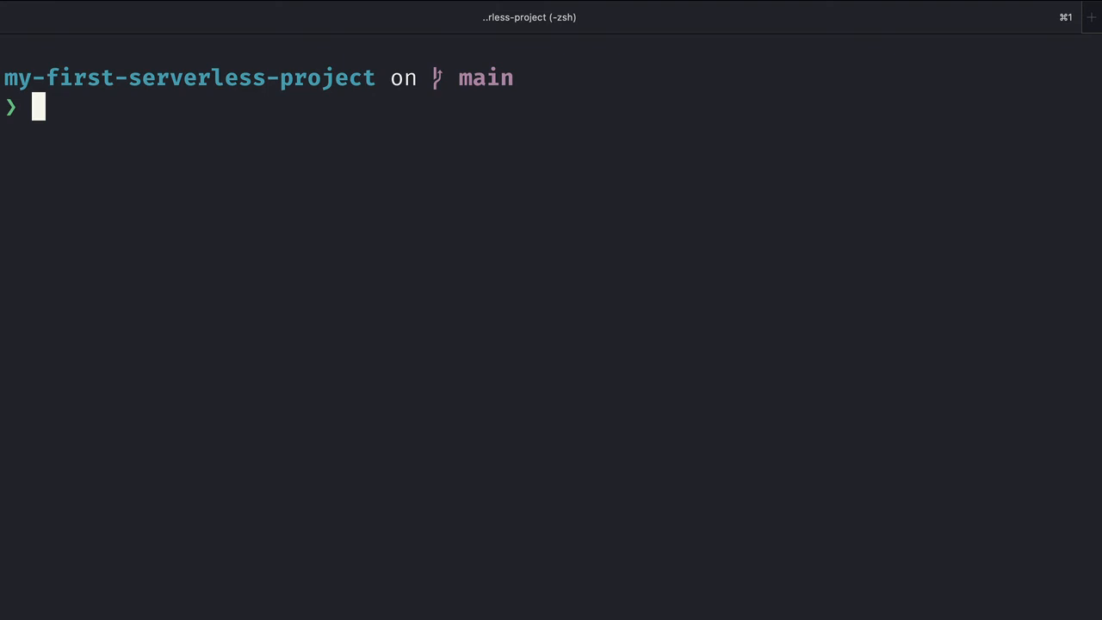
# Step: Run ntl init, pick the owning team, and begin naming the site my-first-serverless-site
pyautogui.write('ntl in')
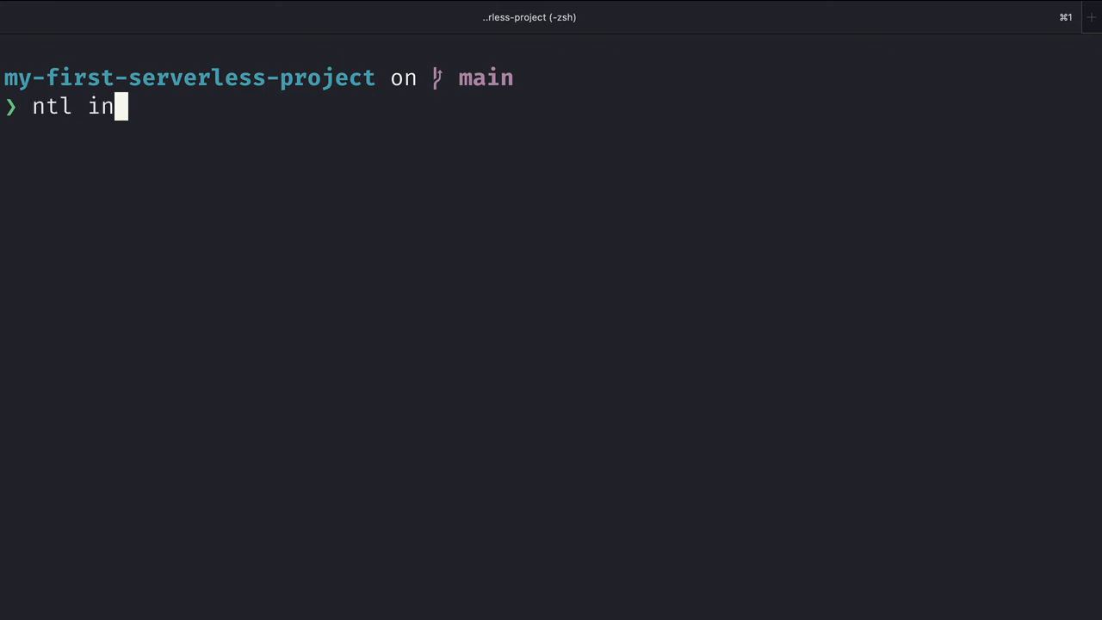
pyautogui.press('Enter')
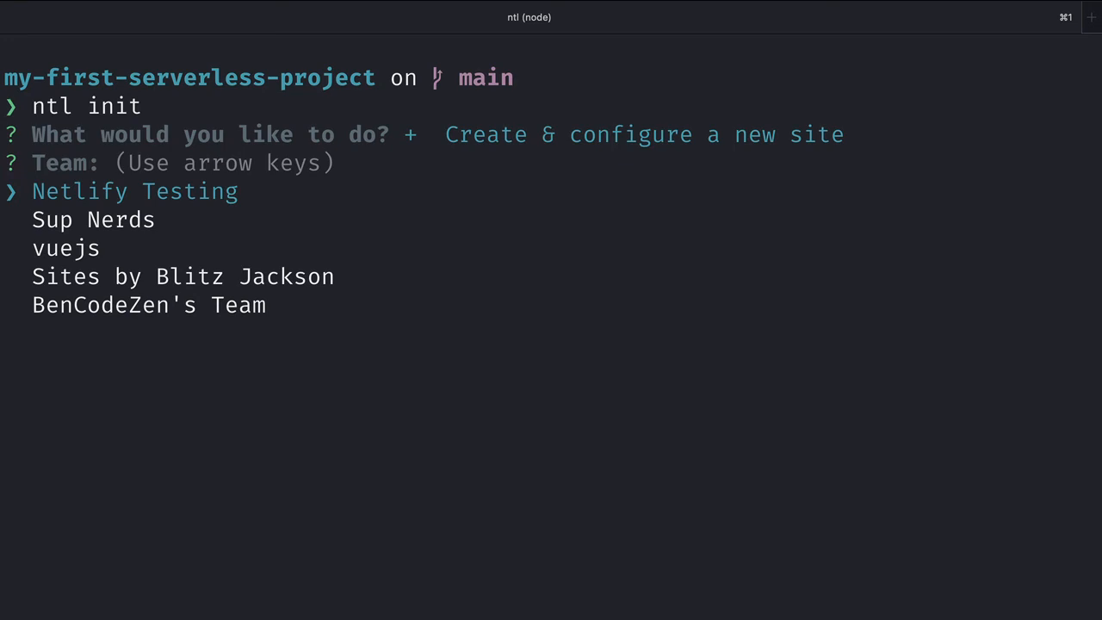
pyautogui.press('up')
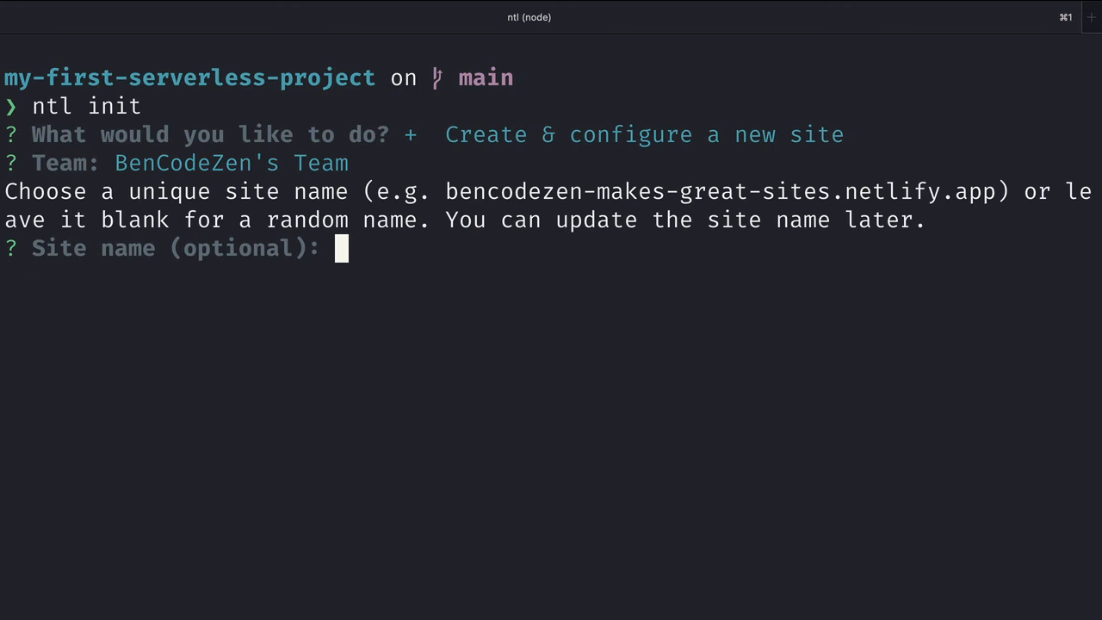
pyautogui.write('my-first-serverless-site')
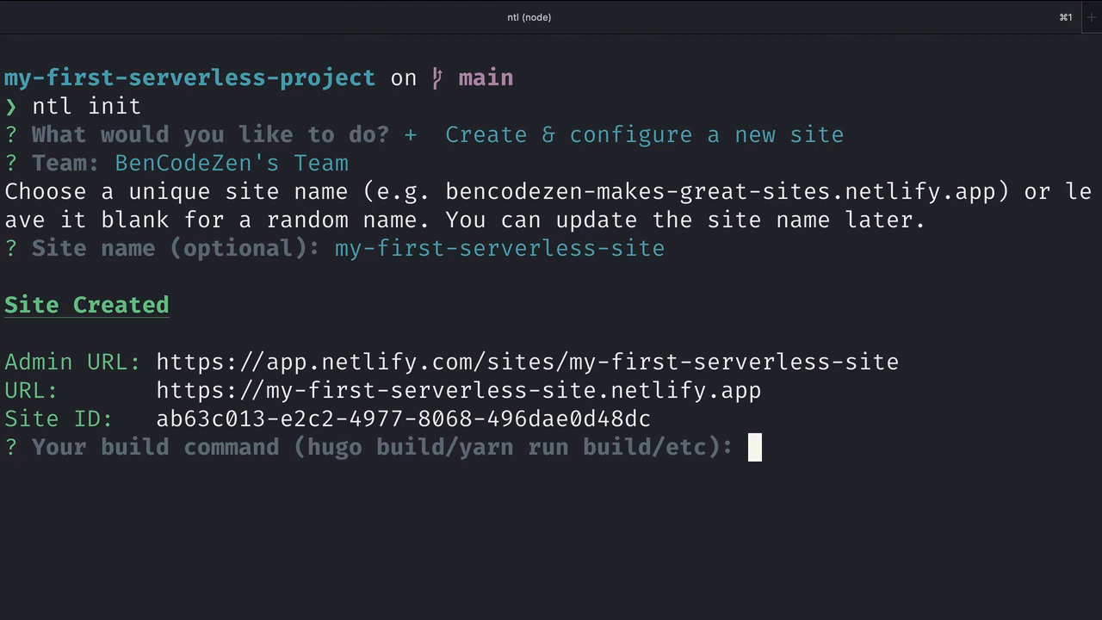
# Step: Accept no build command, set public as deploy directory and netlify/functions as functions folder
pyautogui.press('enter')
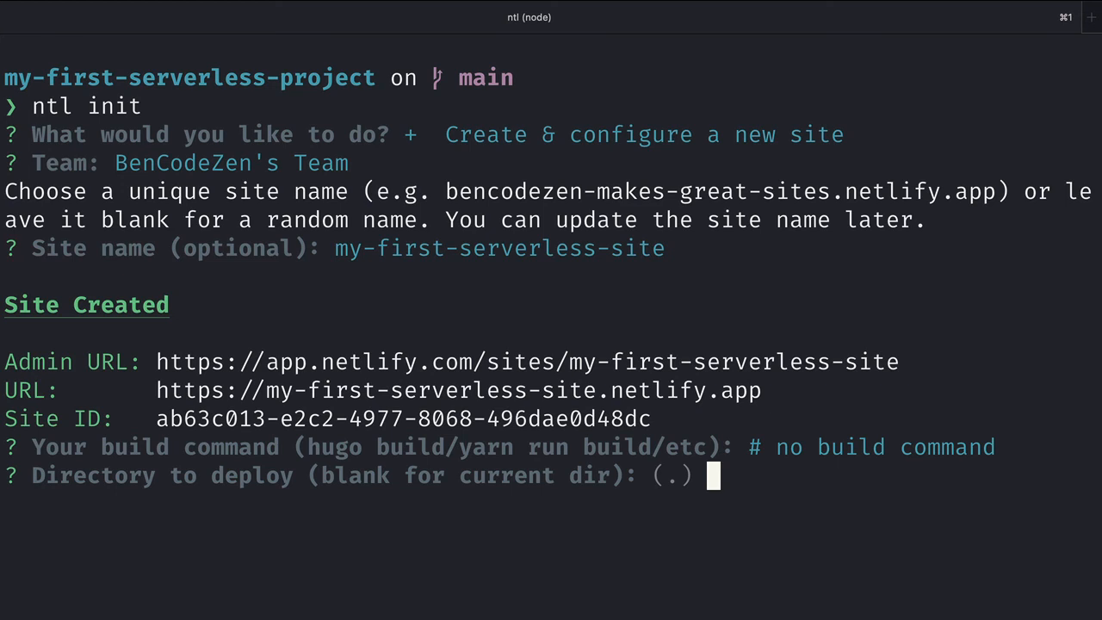
pyautogui.write('public')
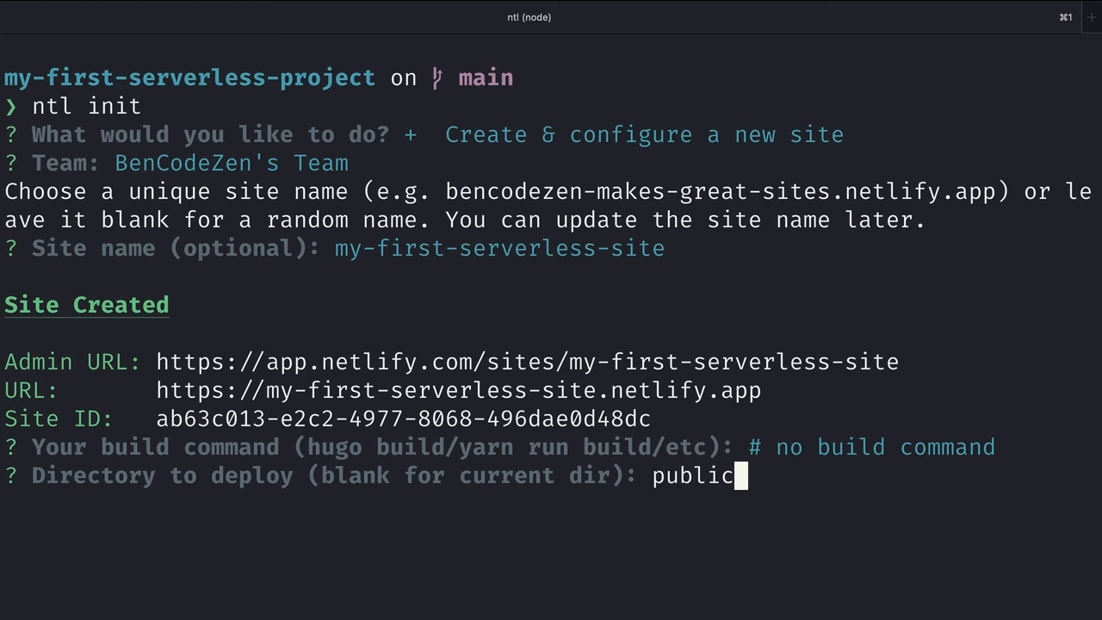
pyautogui.press('enter')
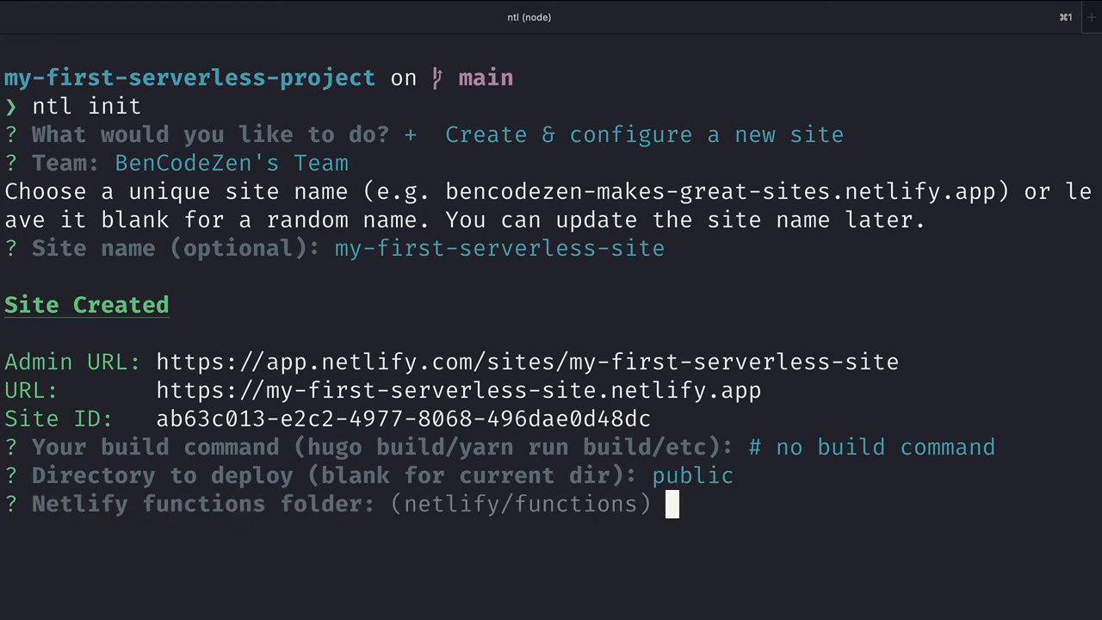
pyautogui.press('enter')
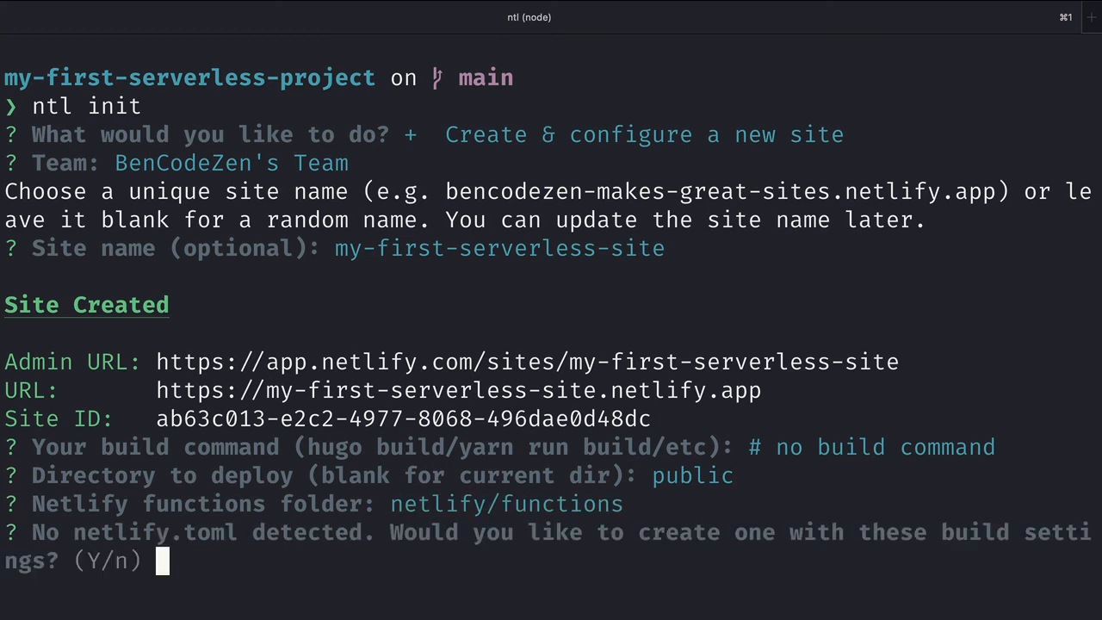